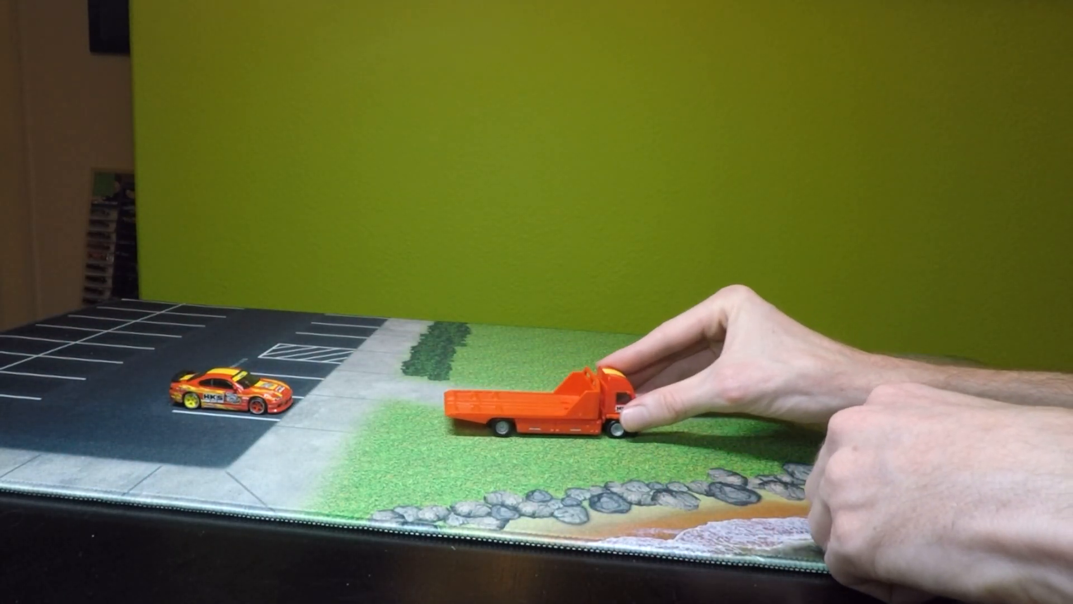
Back the flatbed up to the HKS car, load it, and drive the truck right across the grass.
left_click_drag(610, 404, 671, 411)
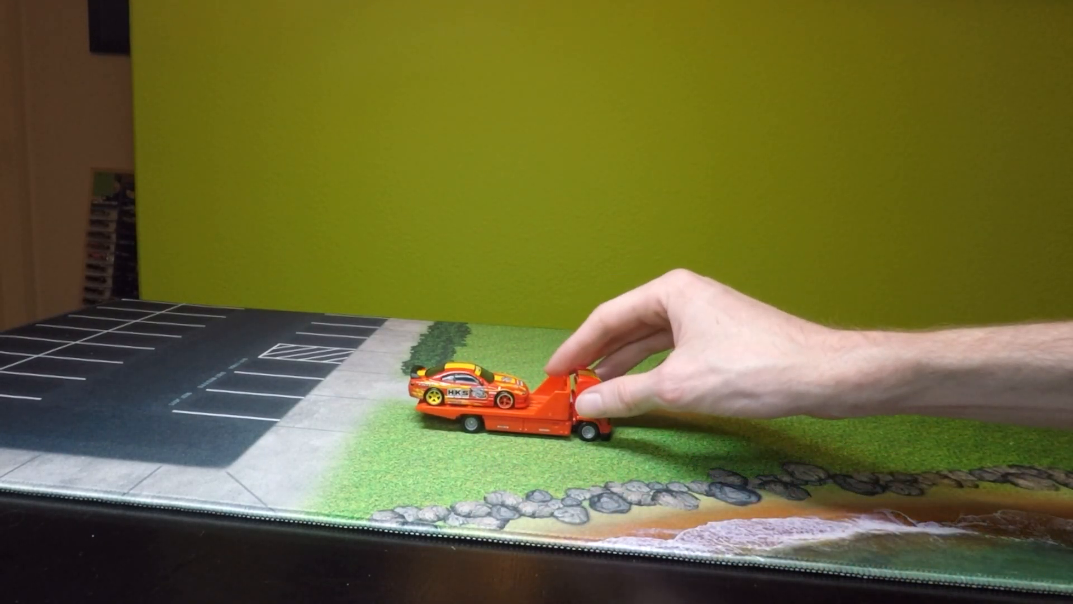
left_click_drag(582, 390, 787, 411)
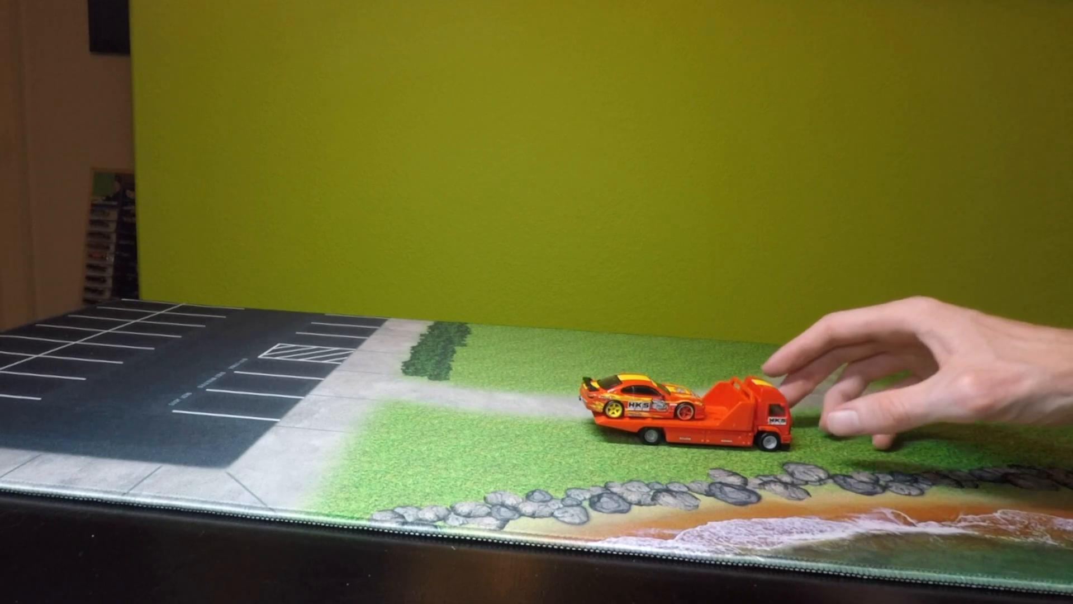